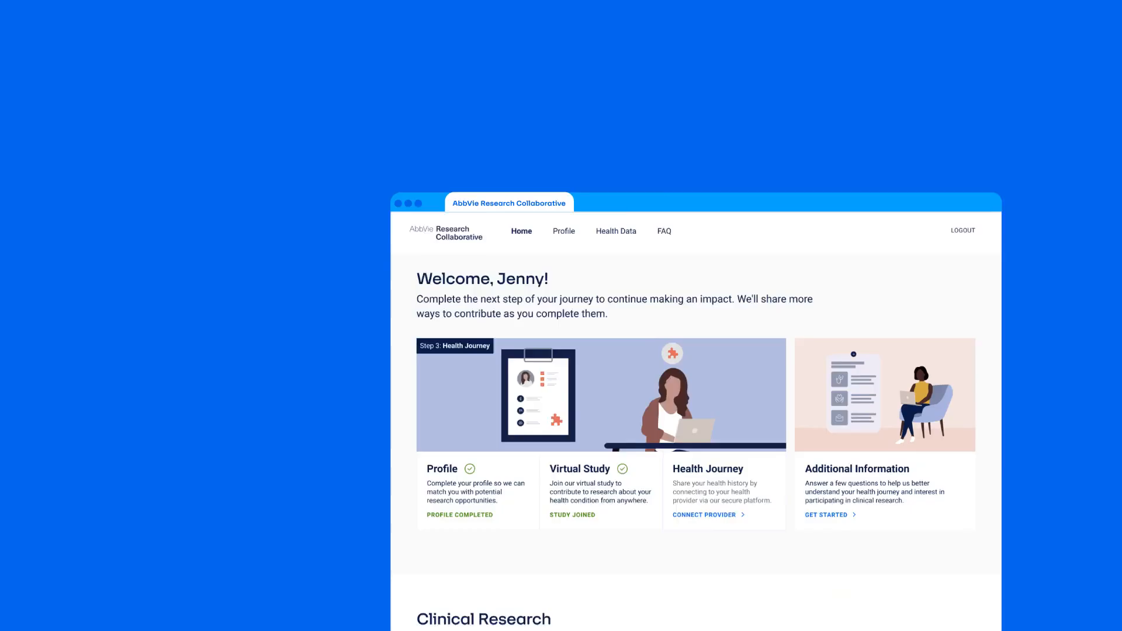
{"action": "scroll", "scroll_direction": "down", "scroll_amount": 3}
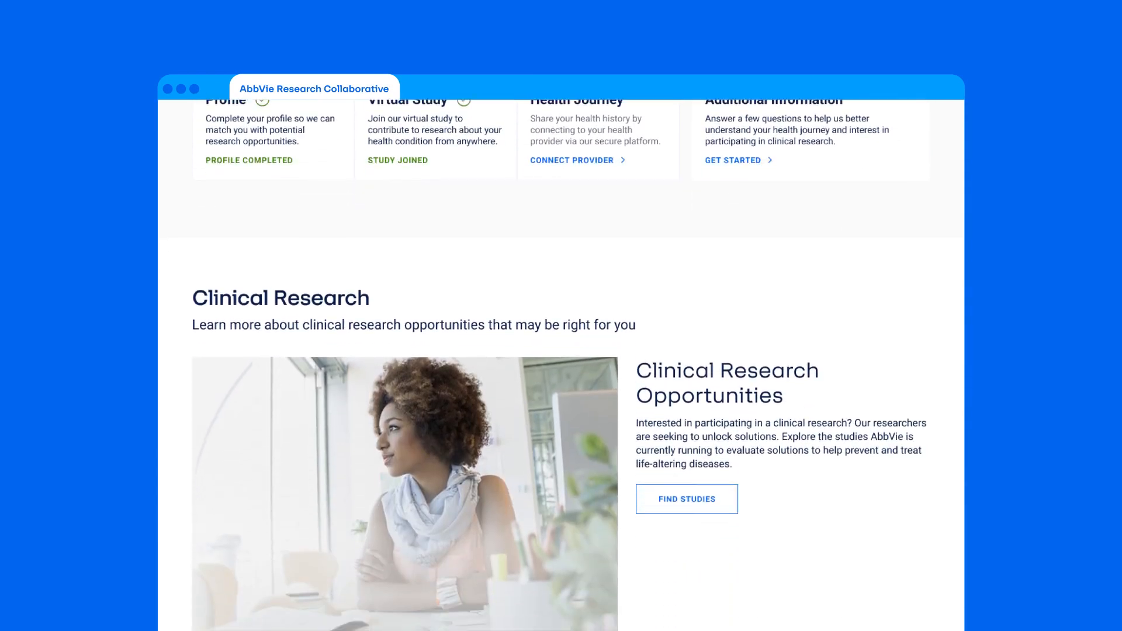
{"action": "scroll", "scroll_direction": "down", "scroll_amount": 3}
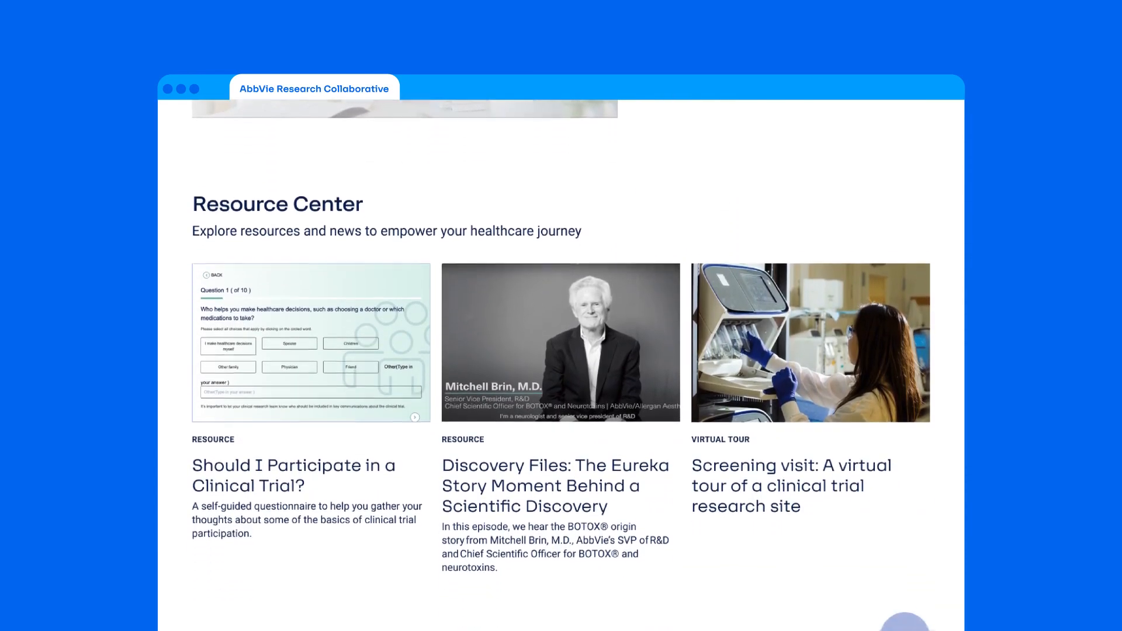
{"action": "scroll", "scroll_direction": "down", "scroll_amount": 3}
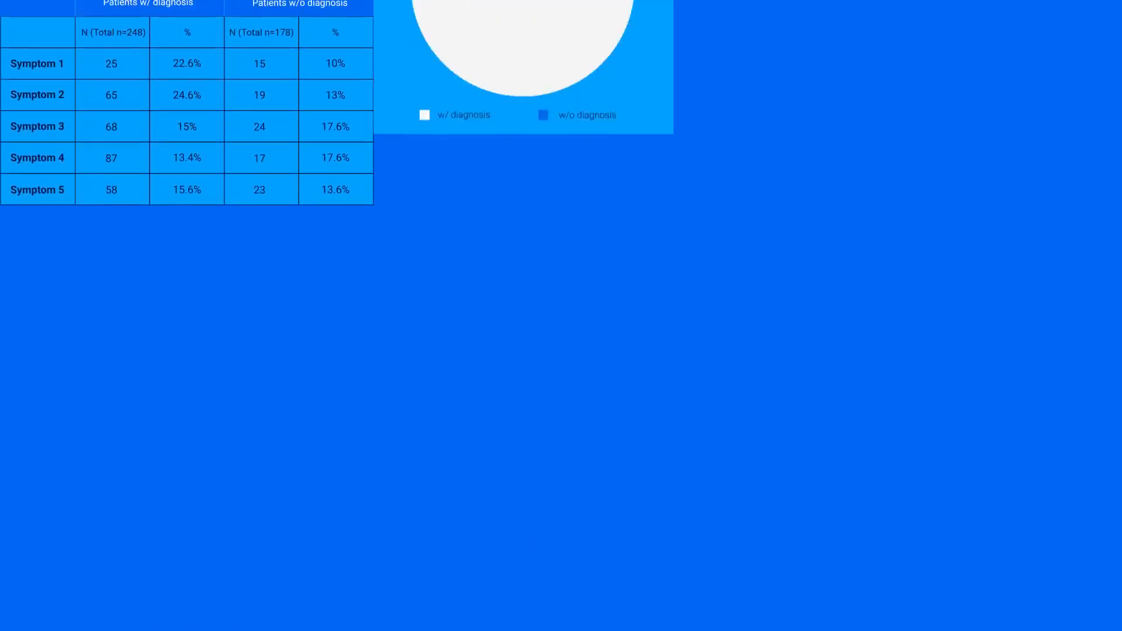